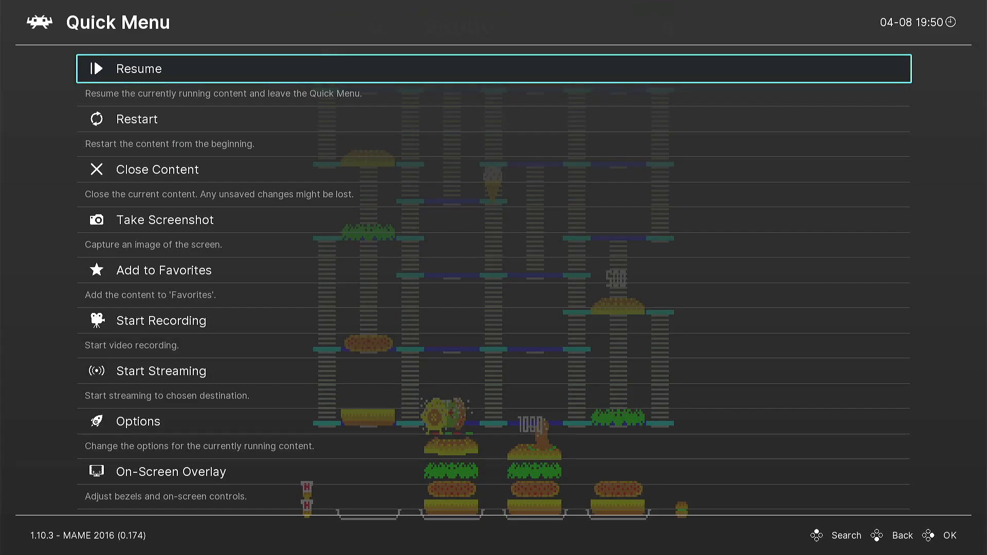
# Step: Set Video Rotation to 90 degrees in Settings > Video > Output
pyautogui.press('Escape')
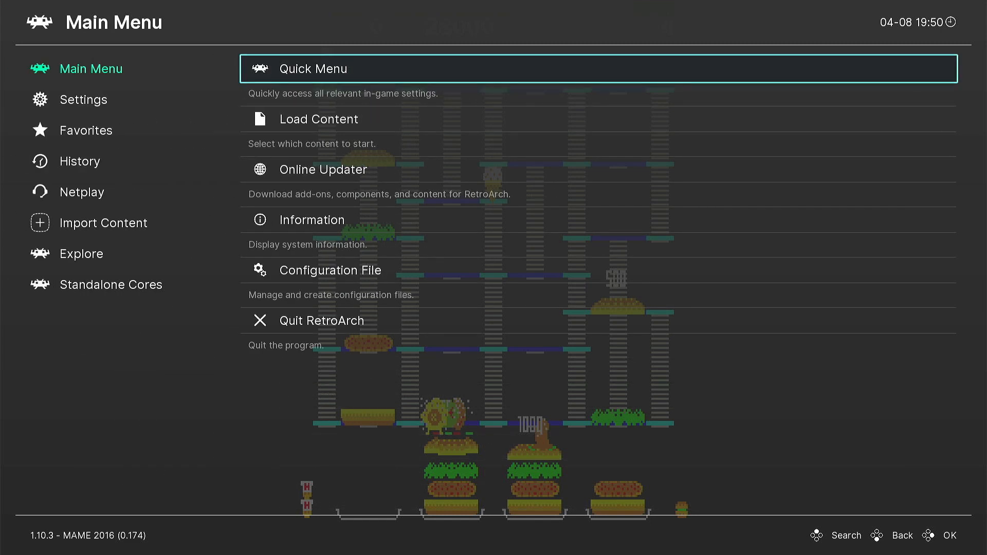
pyautogui.click(83, 100)
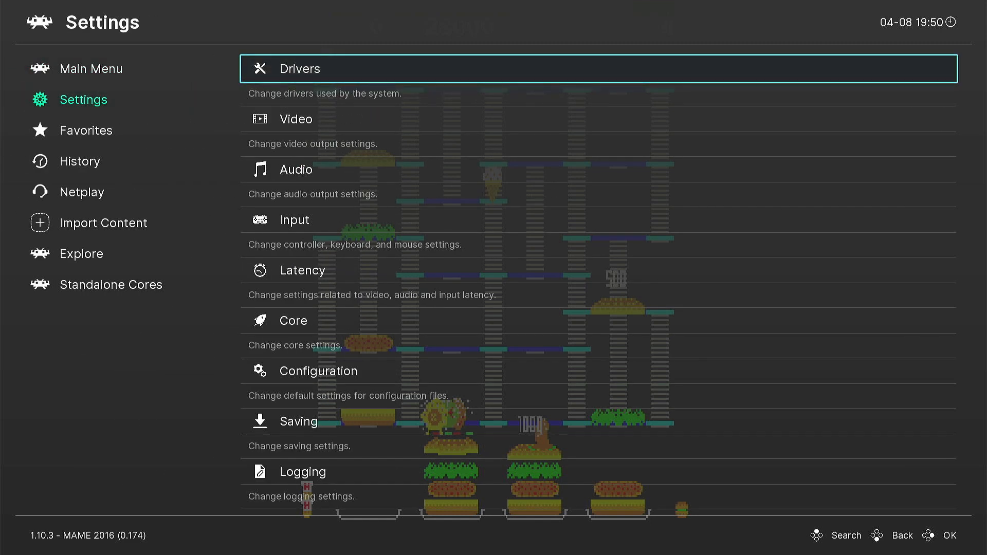
pyautogui.click(295, 119)
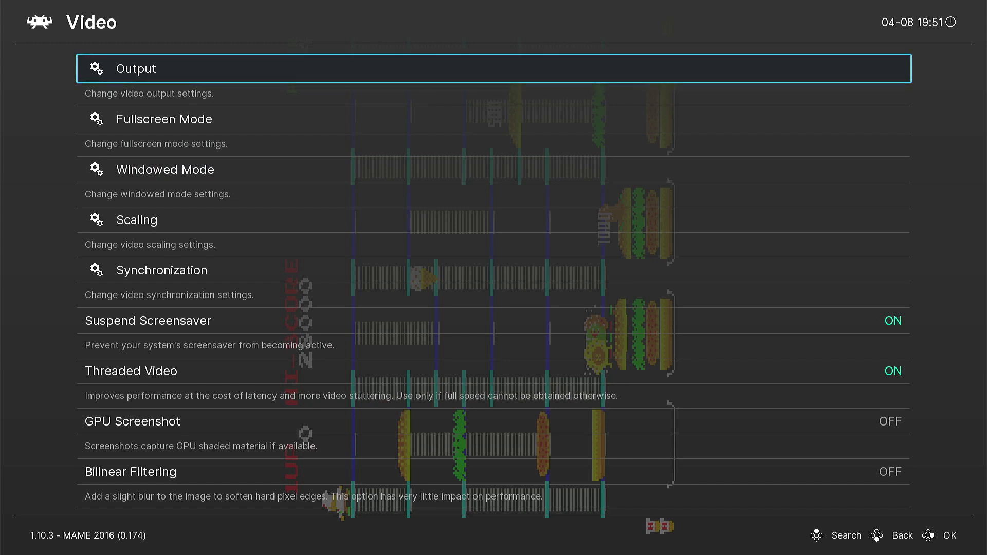
pyautogui.press('down')
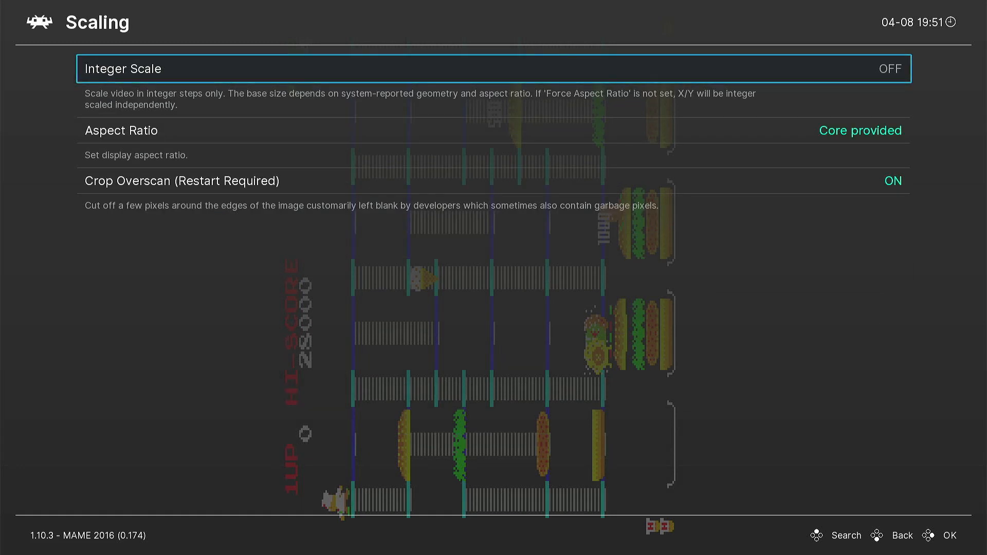
# Step: Adjust the rotated picture's aspect ratio and scale, return to the Main Menu, and switch to Photoshop
pyautogui.press('down')
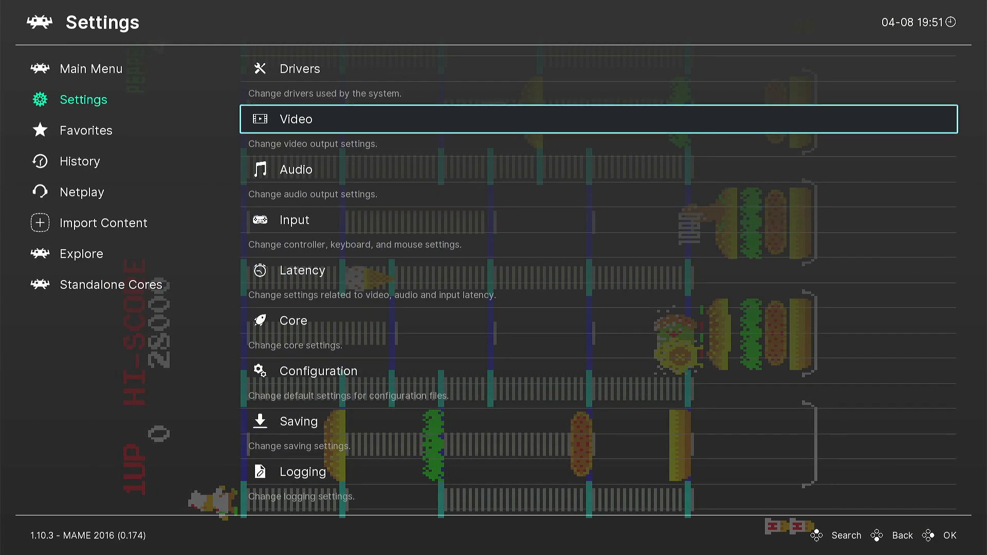
pyautogui.press('Up')
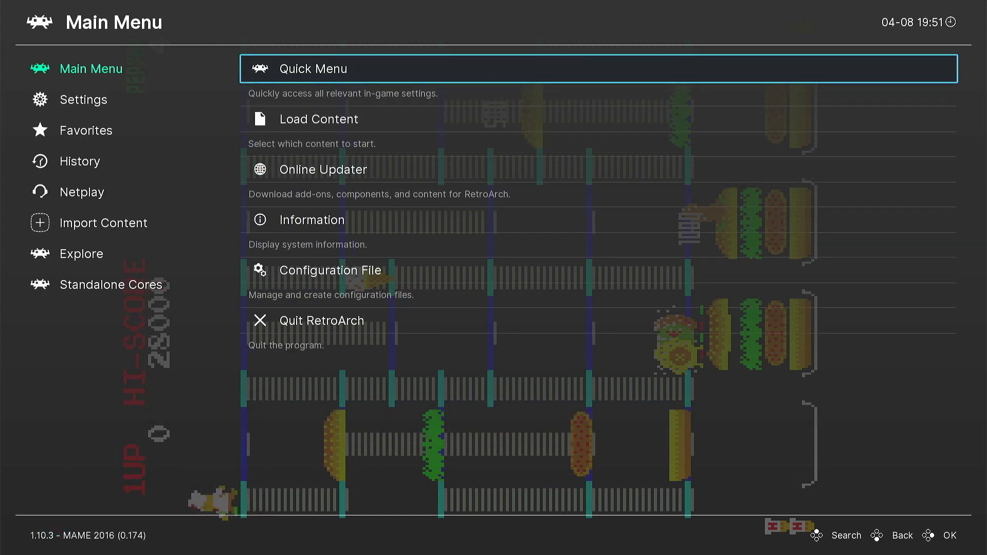
pyautogui.click(312, 69)
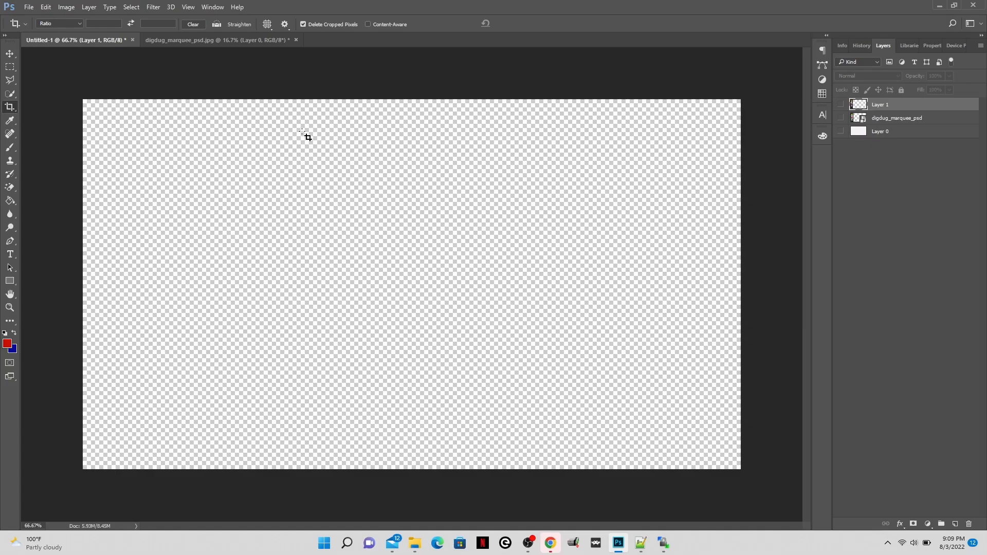
# Step: Open the btime.jpg marquee image in Photoshop
pyautogui.click(39, 15)
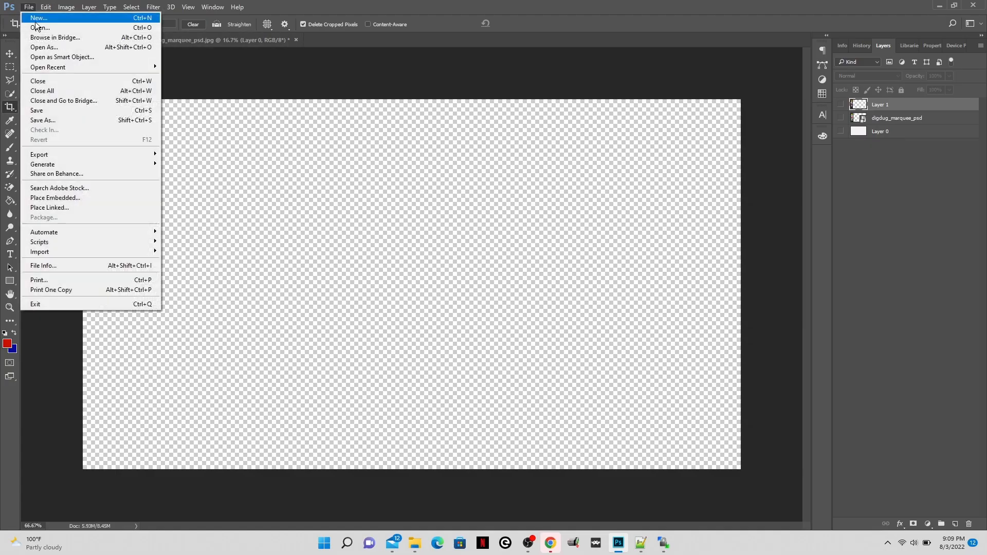
pyautogui.click(37, 19)
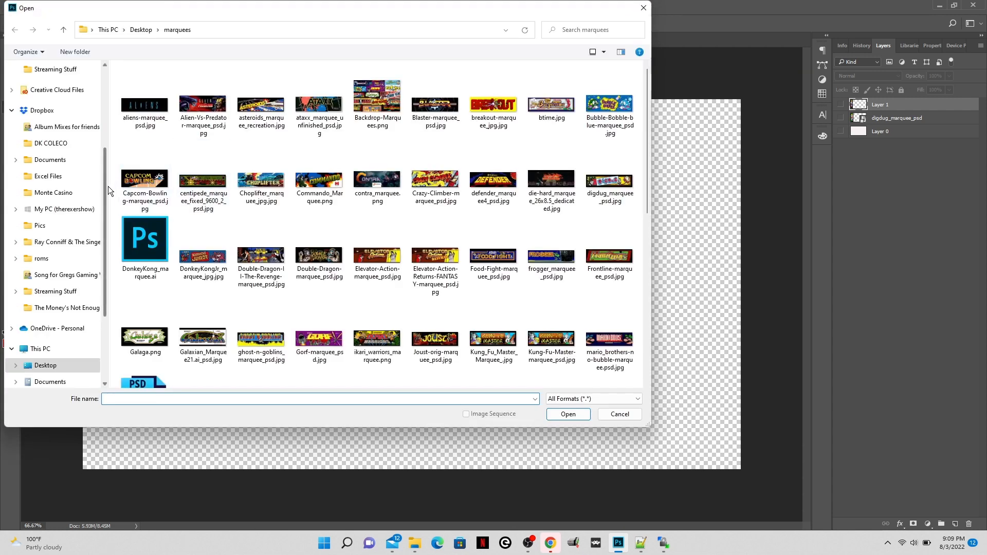
pyautogui.click(551, 103)
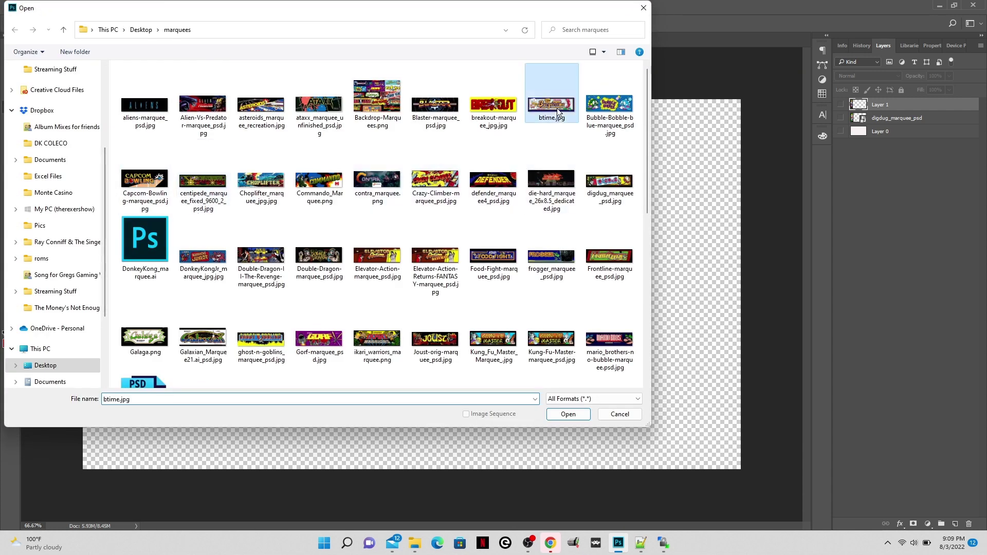
pyautogui.click(568, 414)
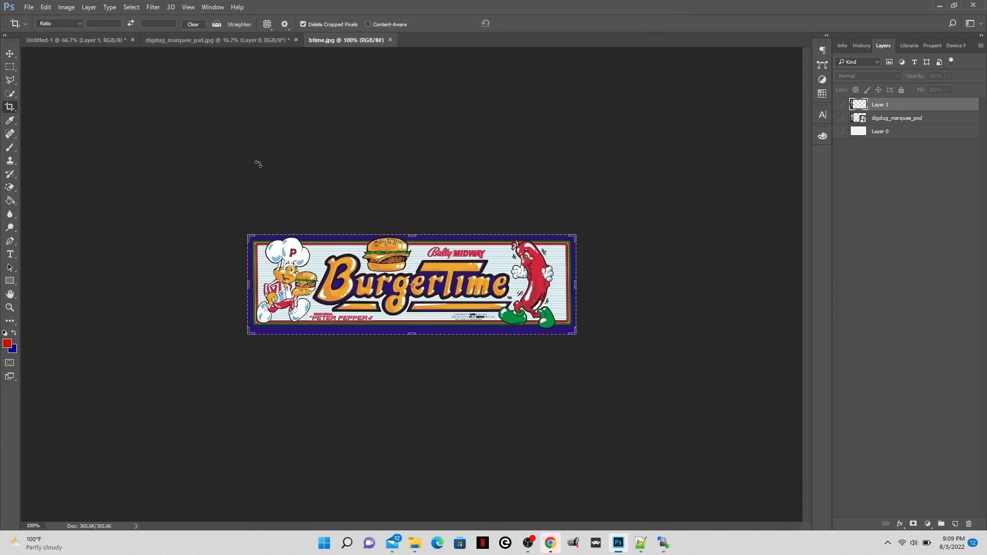
# Step: Resize the marquee image to 1080 by 240 pixels
pyautogui.click(59, 7)
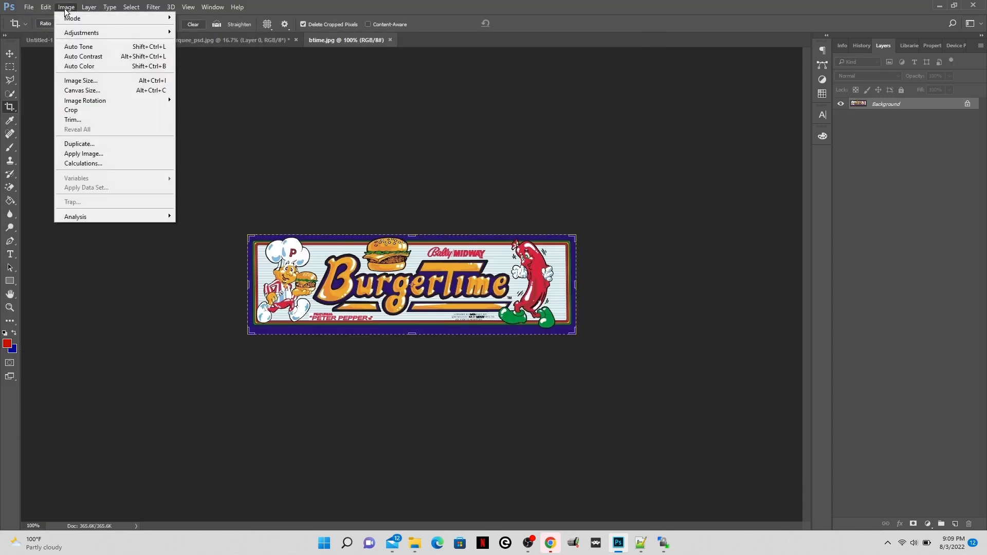
pyautogui.moveTo(93, 103)
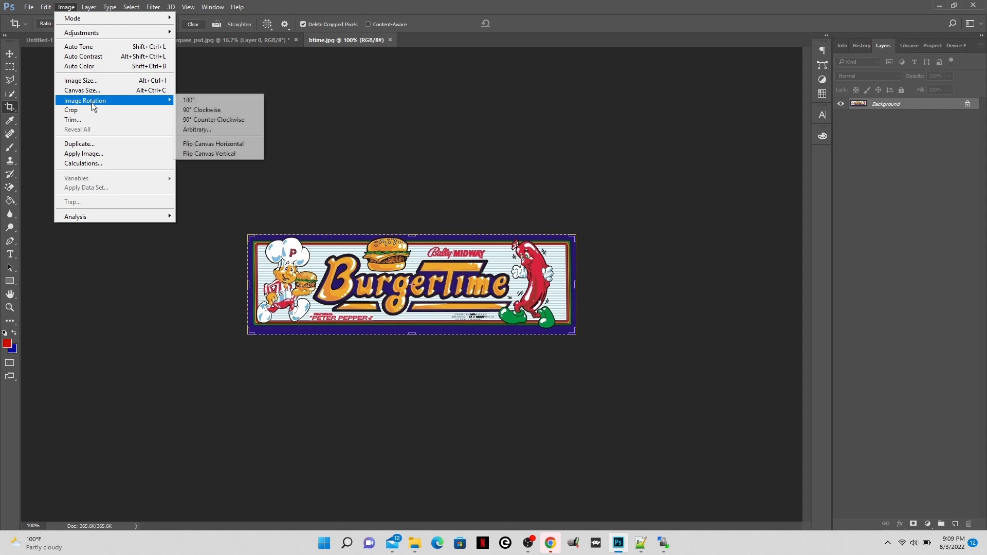
pyautogui.click(80, 80)
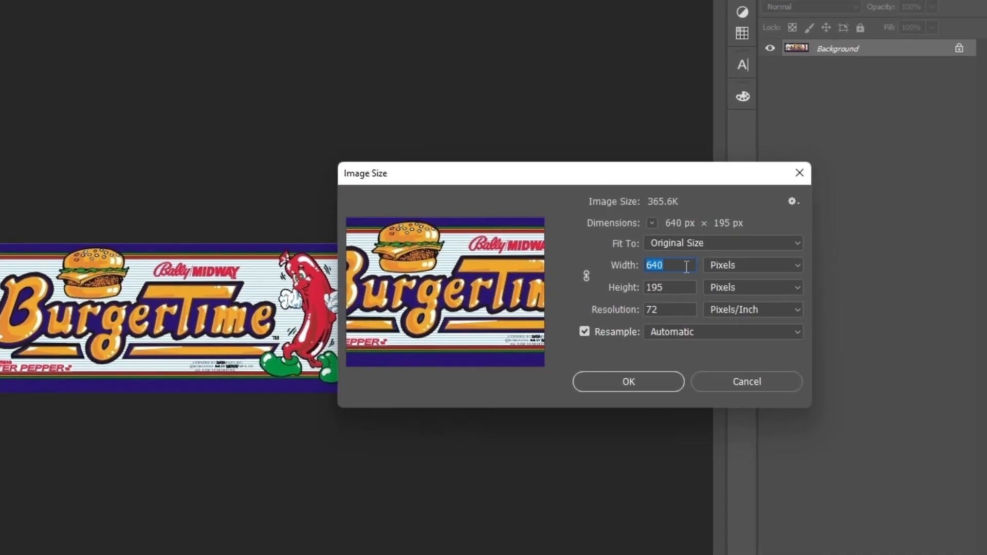
pyautogui.write('1080')
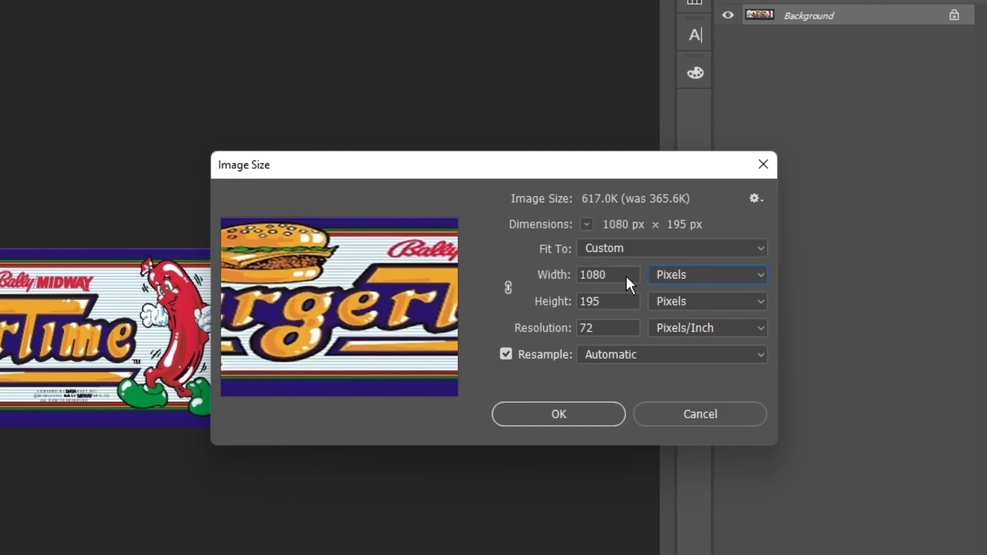
pyautogui.write('2440')
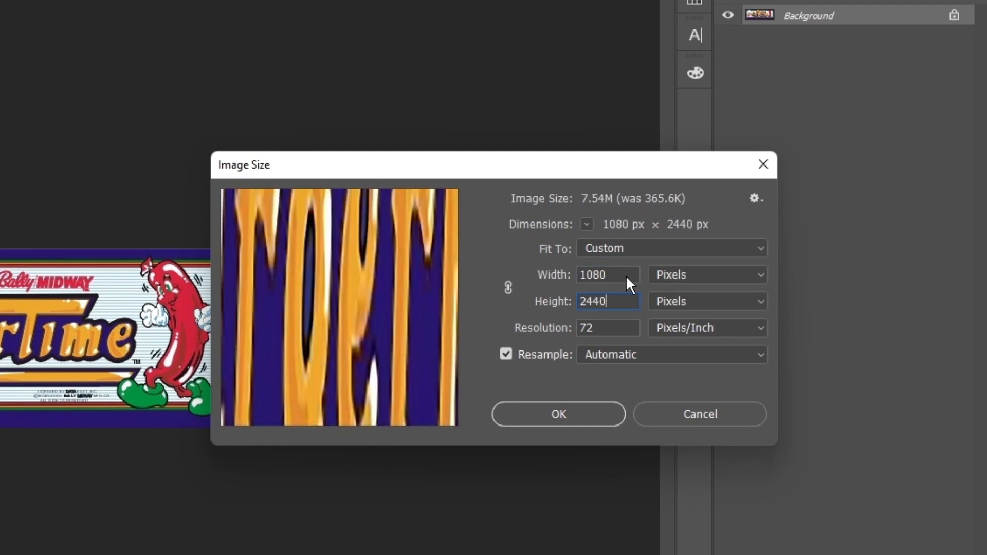
pyautogui.write('240')
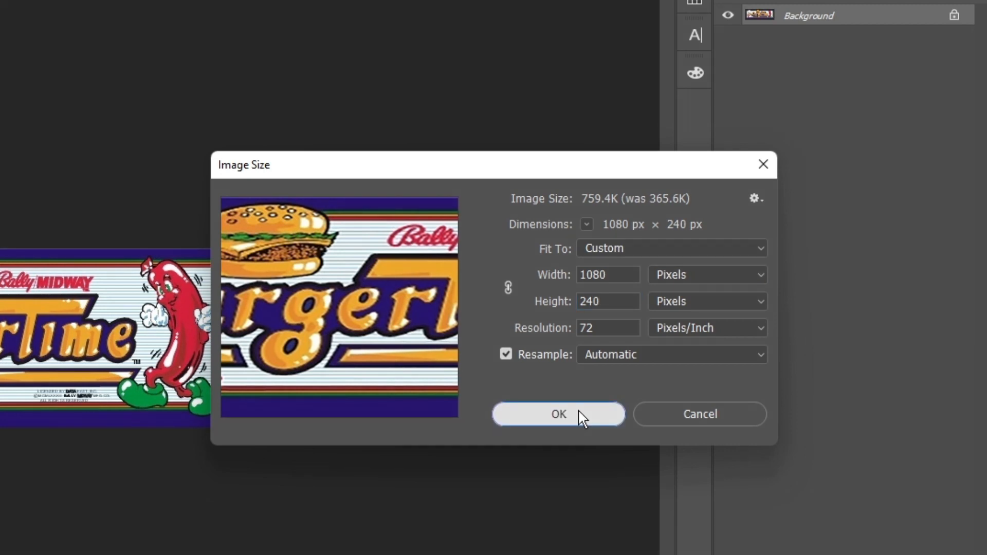
pyautogui.click(558, 414)
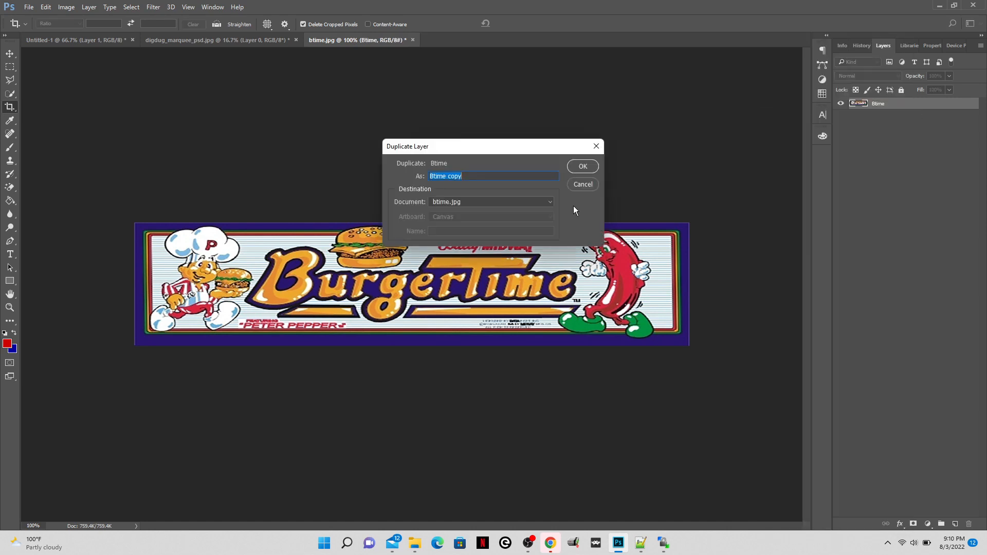
# Step: Resize the burger artwork to 1080 by 240 and duplicate its layer into Untitled-1
pyautogui.click(583, 166)
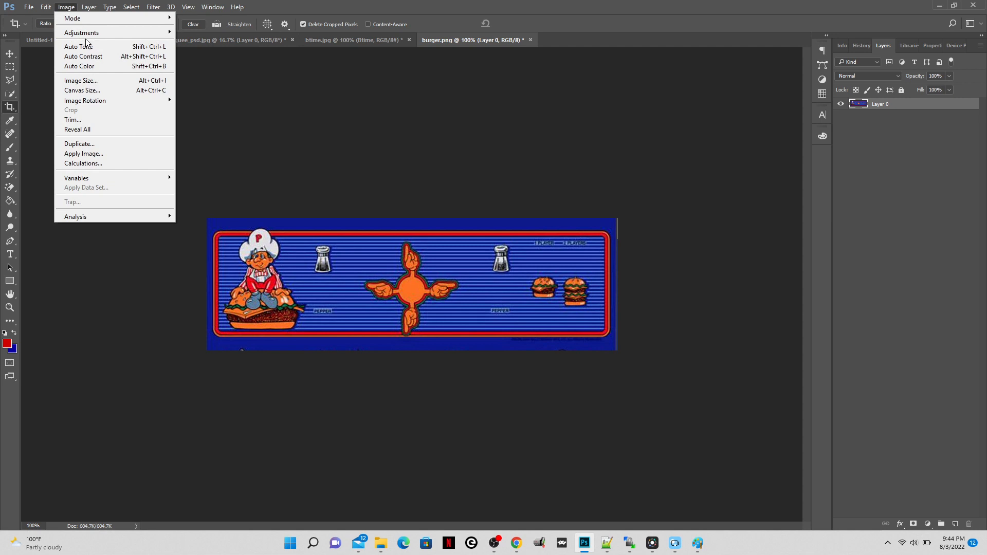
pyautogui.click(79, 80)
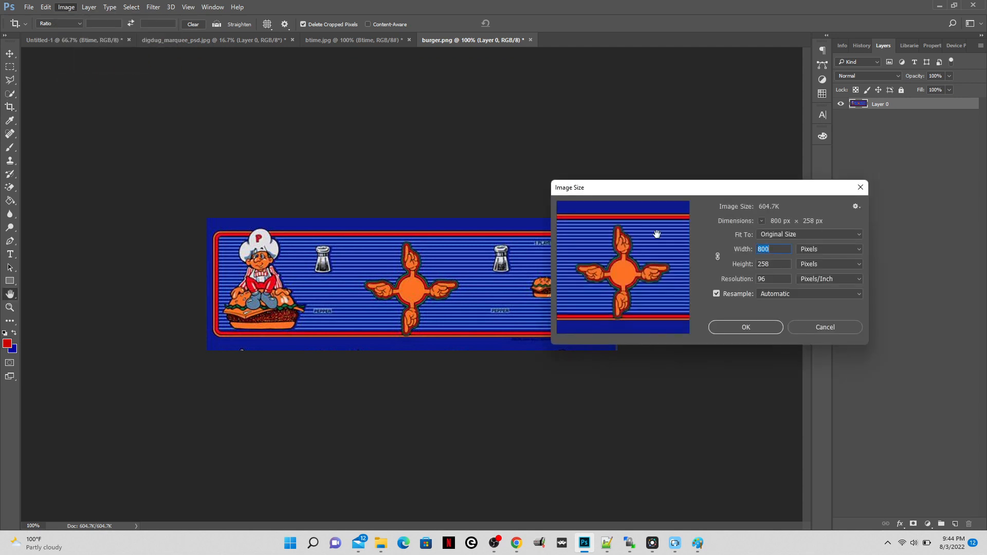
pyautogui.write('1080')
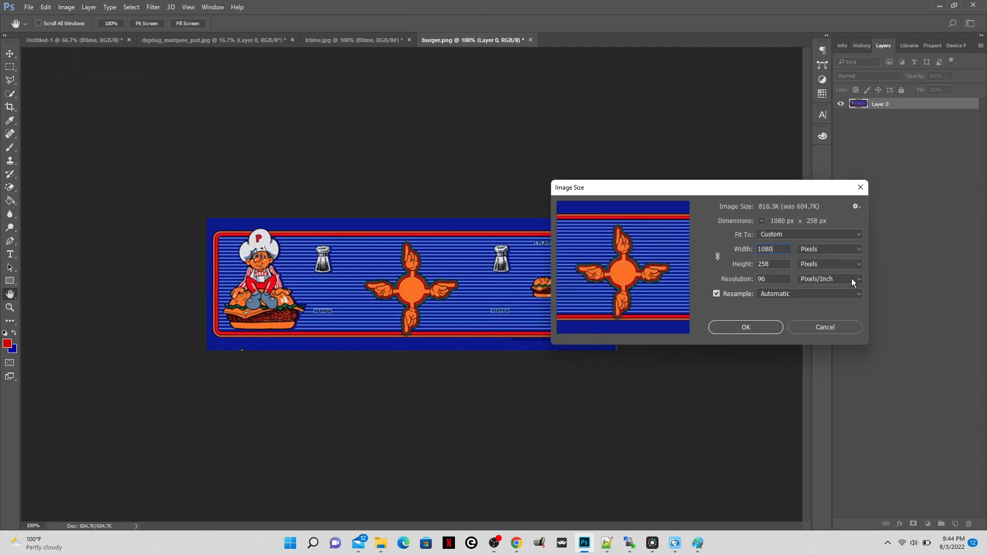
pyautogui.write('240')
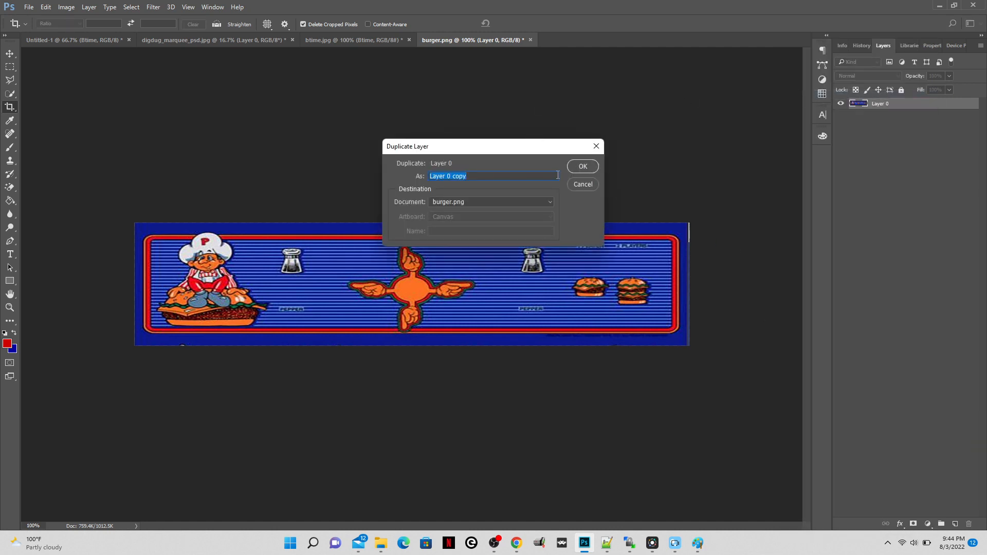
pyautogui.click(583, 166)
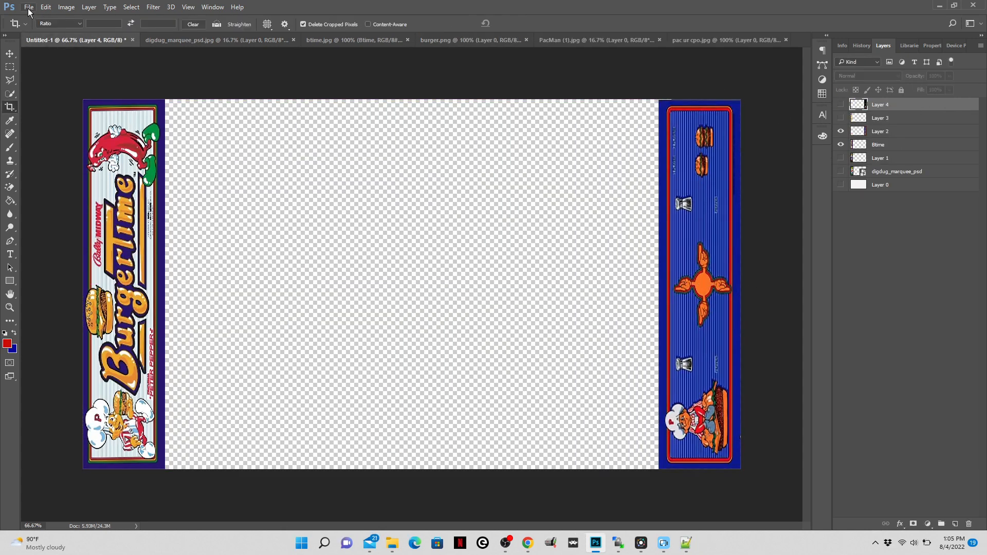
# Step: Save the overlay as btime1 PNG in Vertical Overlays, accepting the default PNG options
pyautogui.click(29, 8)
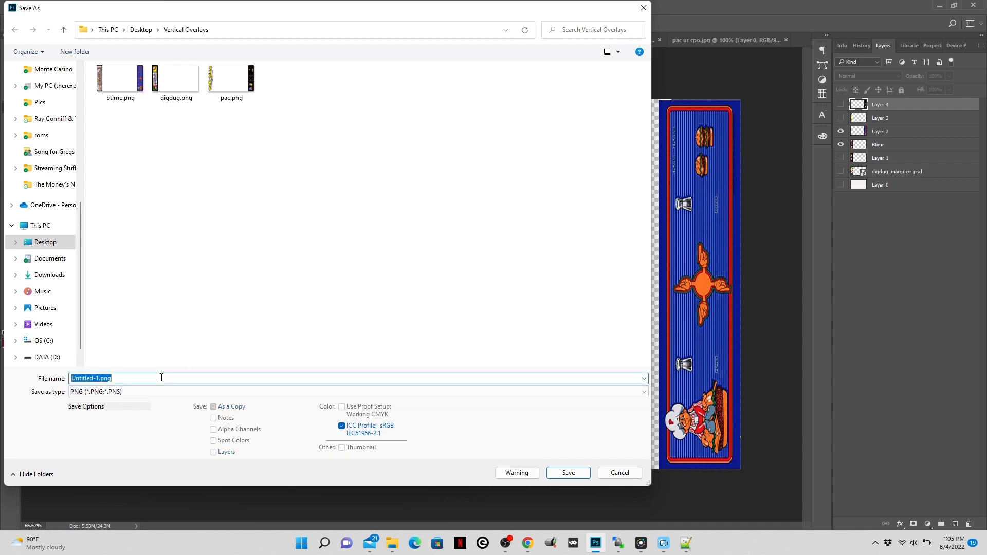
pyautogui.write('btime1')
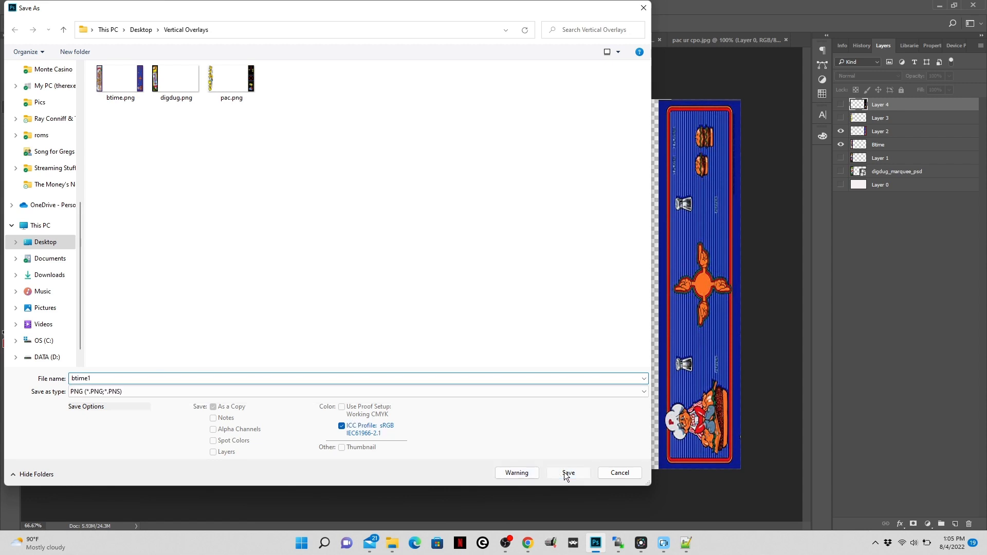
pyautogui.click(568, 473)
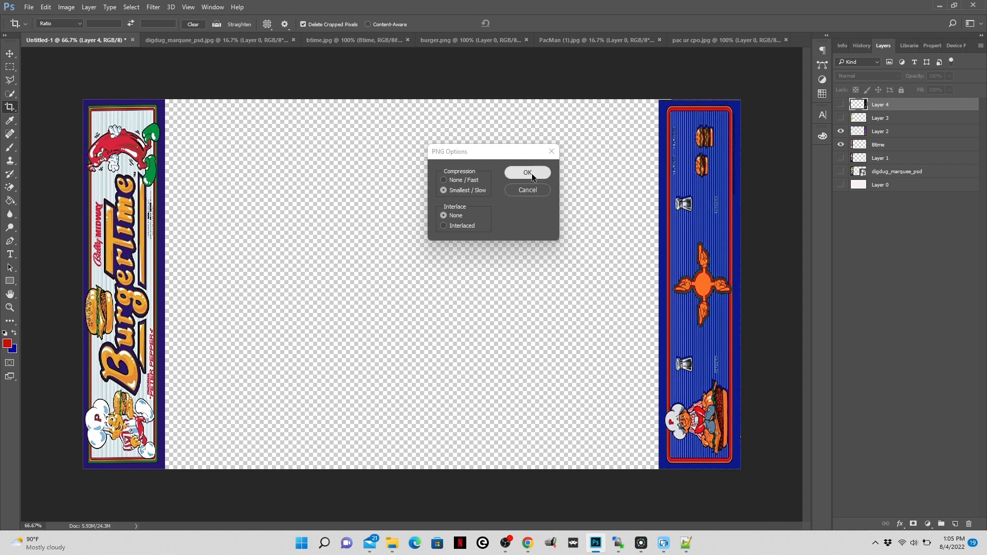
pyautogui.click(527, 172)
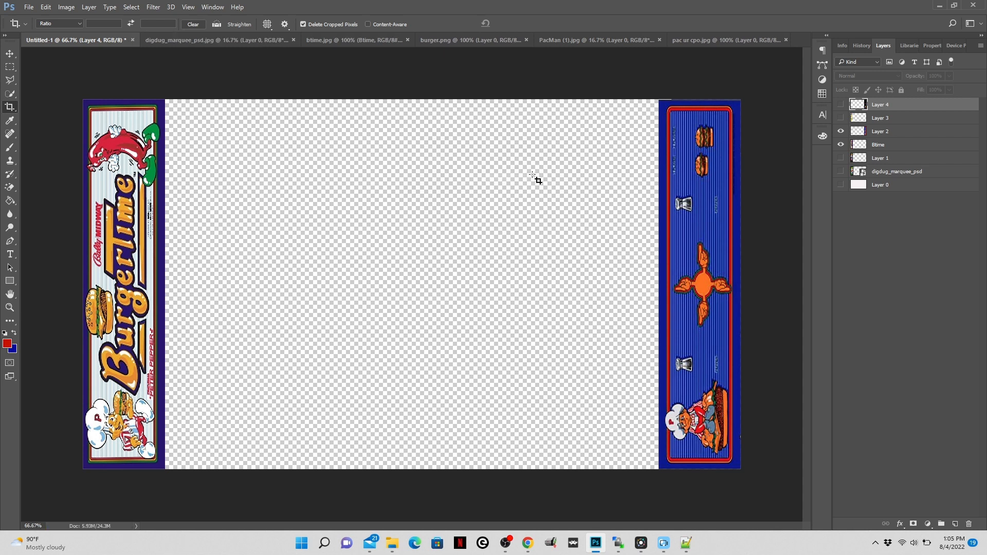
pyautogui.moveTo(711, 525)
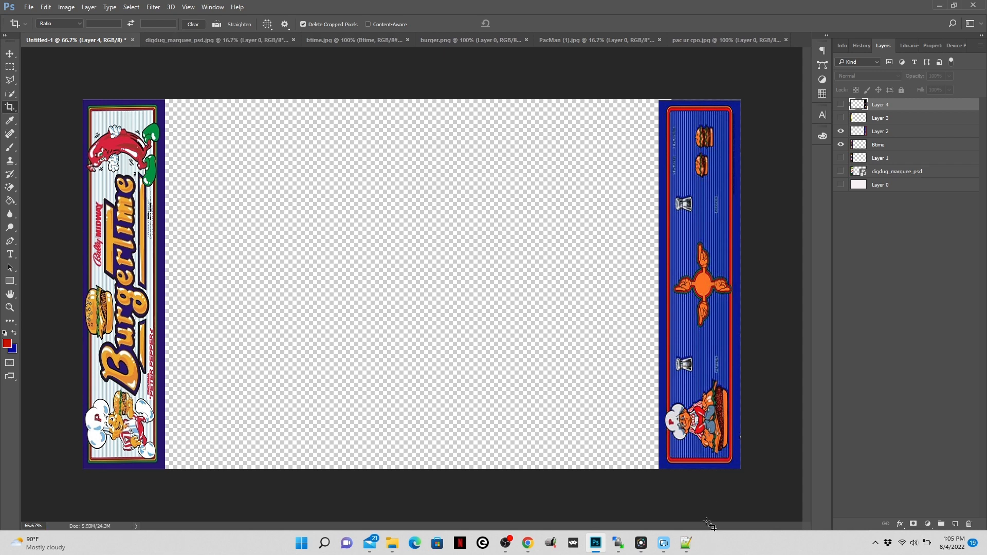
# Step: Save the config with overlay0_overlay = btime1.png as btime1.cfg in Vertical Overlays
pyautogui.click(685, 543)
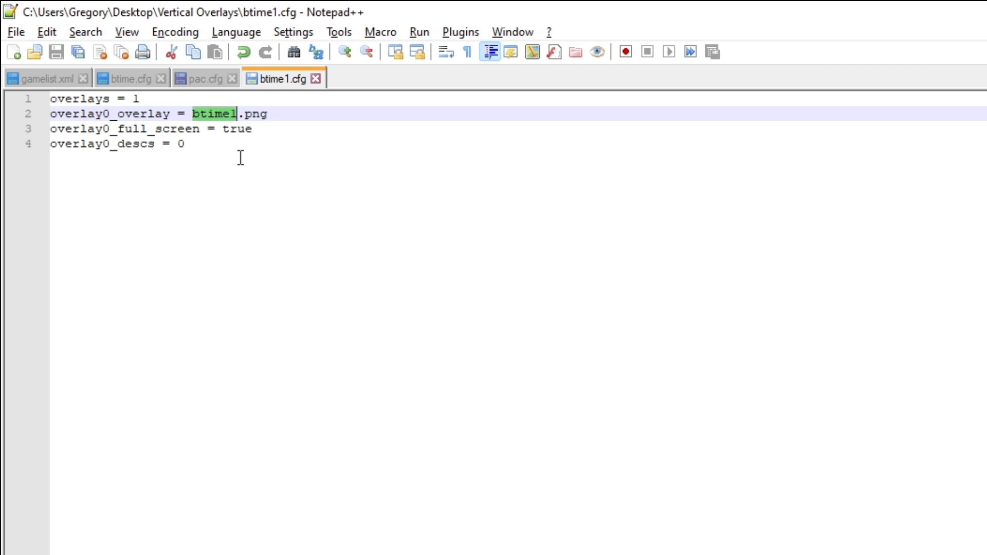
pyautogui.moveTo(239, 150)
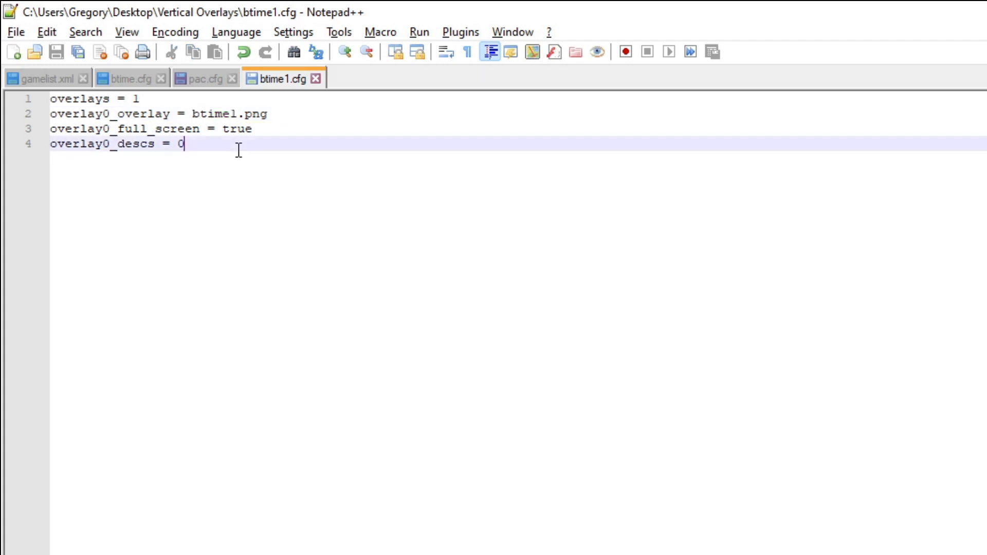
pyautogui.click(13, 31)
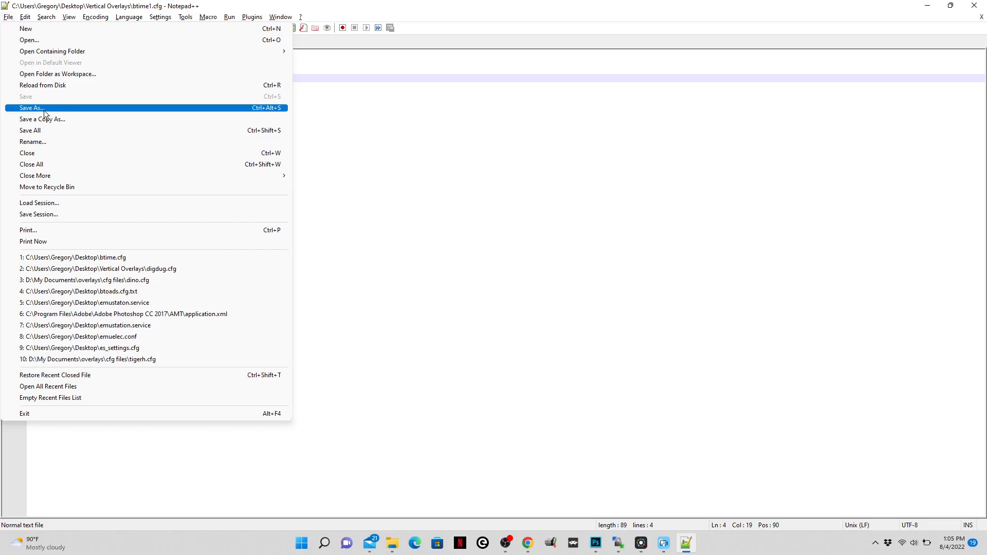
pyautogui.click(30, 108)
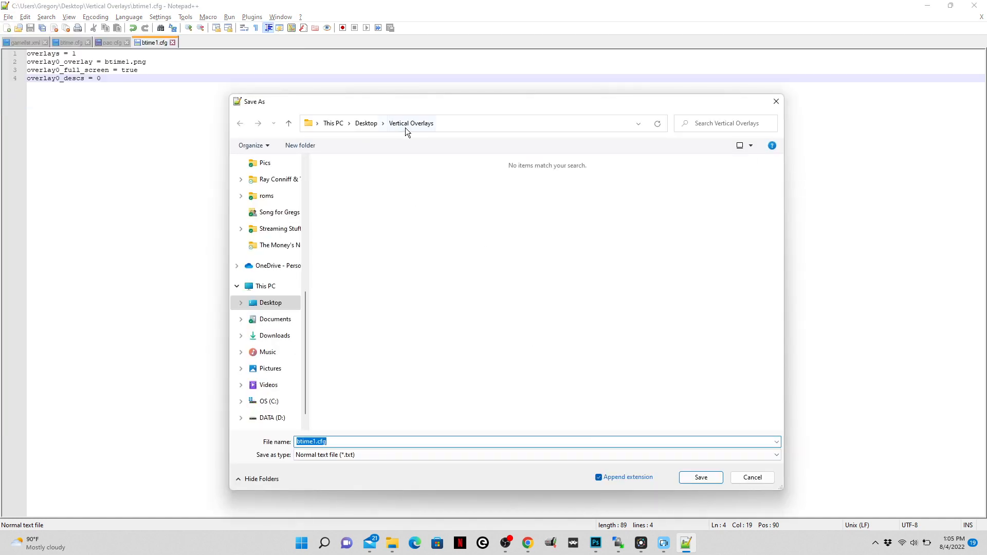
pyautogui.click(701, 478)
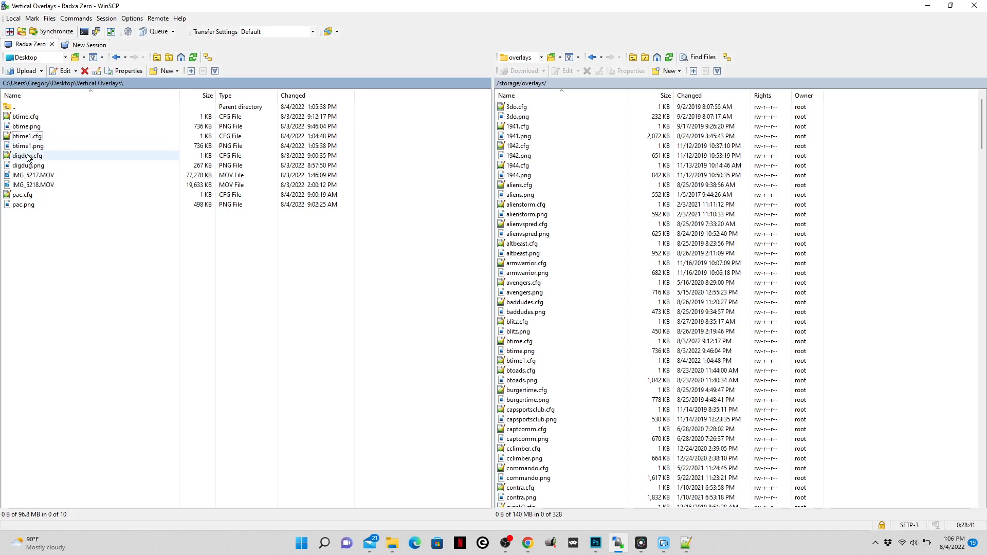
# Step: Select the new btime1 overlay file in the local Vertical Overlays pane for transfer
pyautogui.click(26, 146)
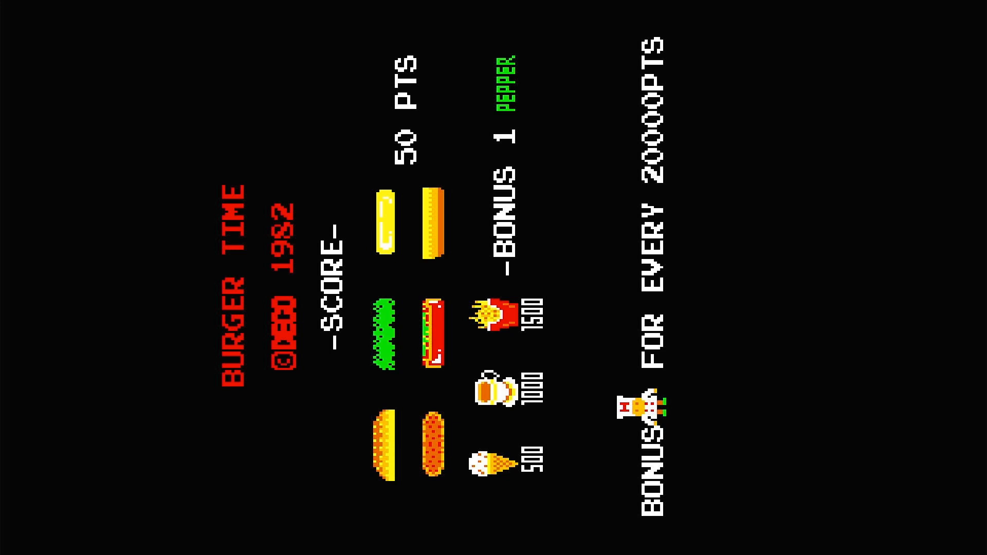
# Step: Open Settings > On-Screen Display > On-Screen Overlay from the in-game menu
pyautogui.press('F1')
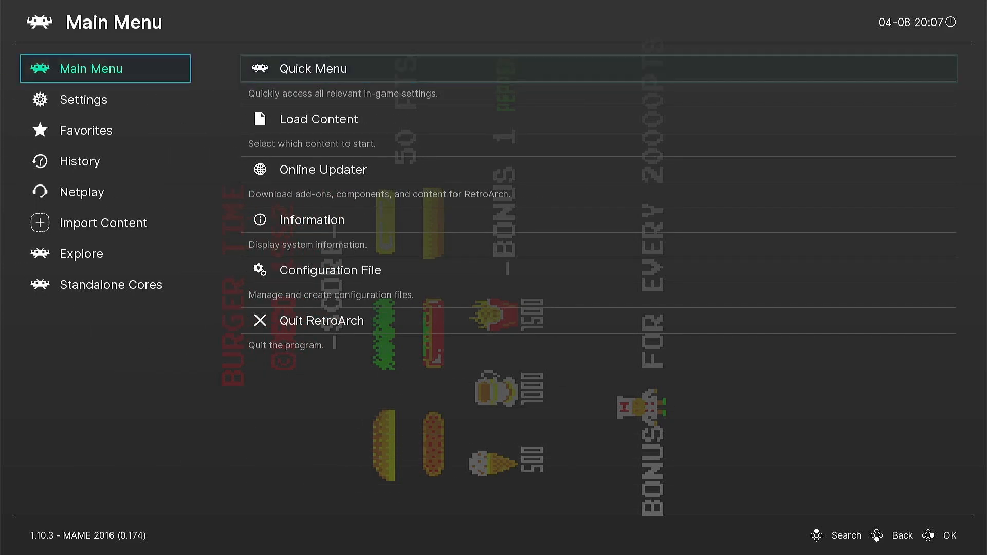
pyautogui.click(84, 100)
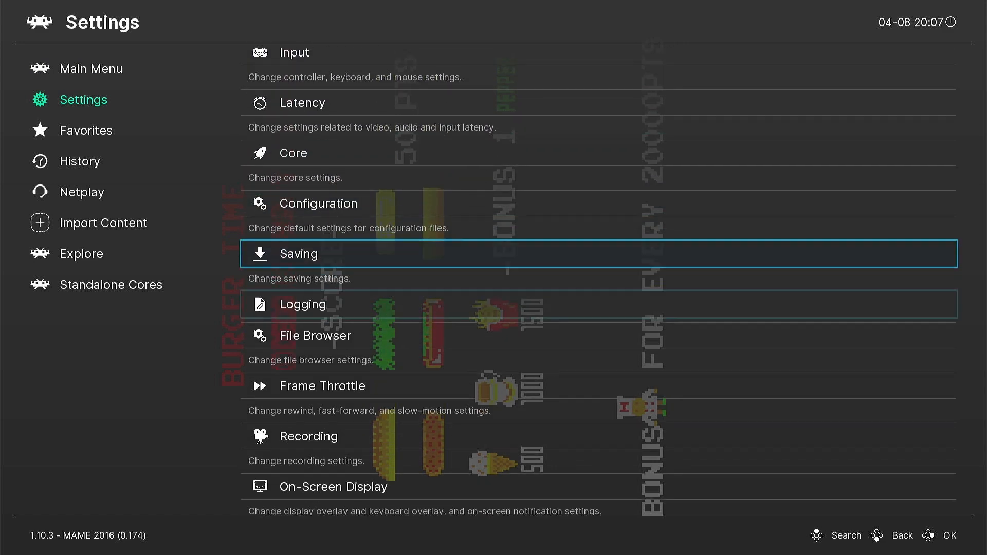
pyautogui.click(333, 487)
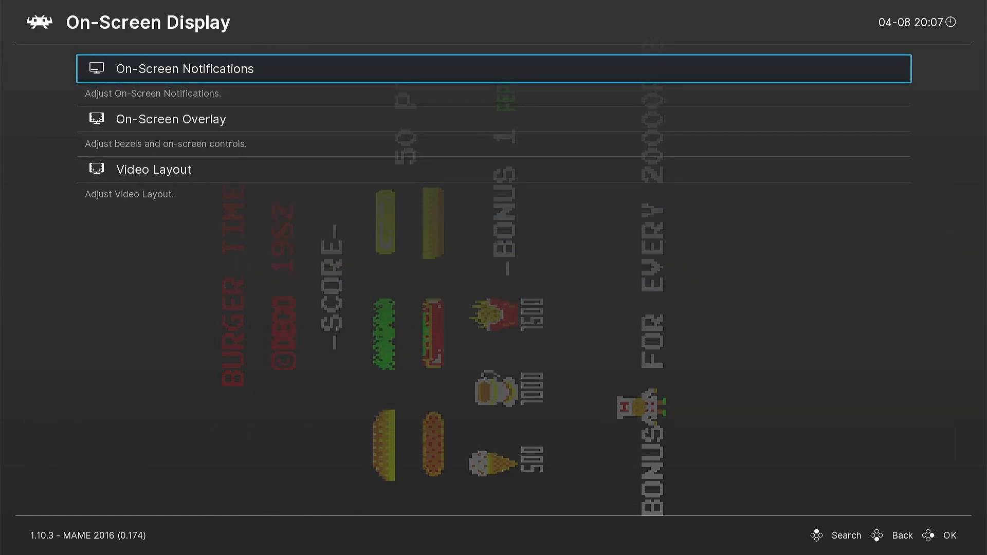
pyautogui.click(172, 119)
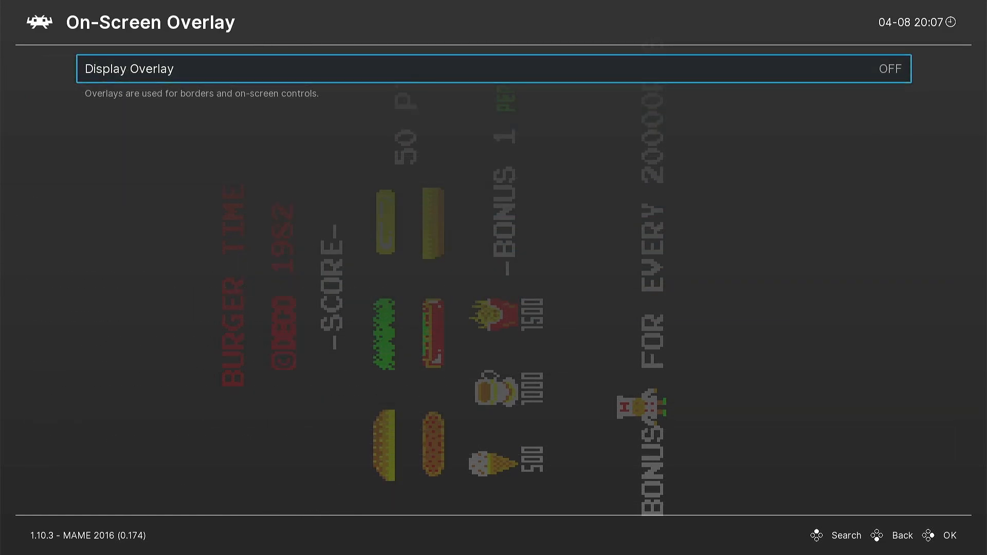
pyautogui.scroll(-3)
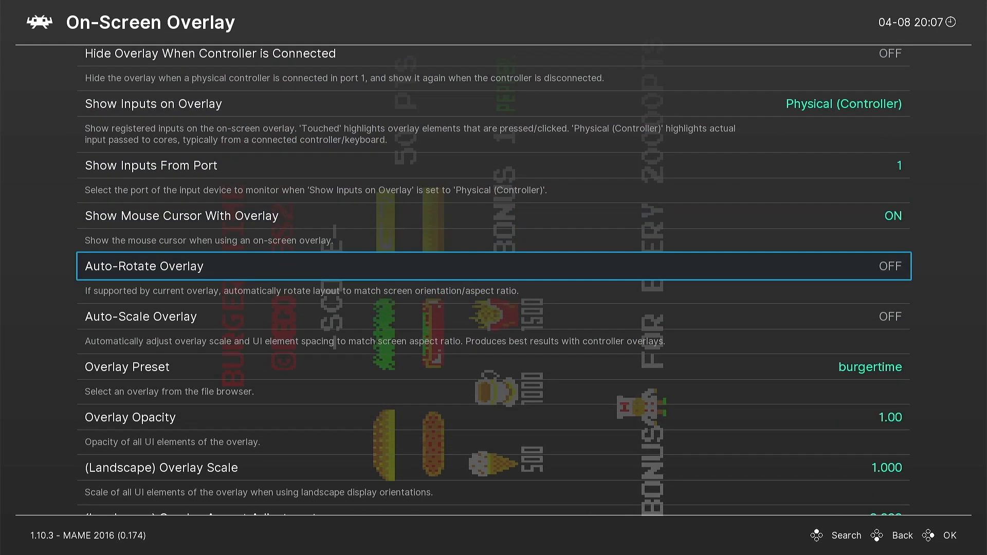